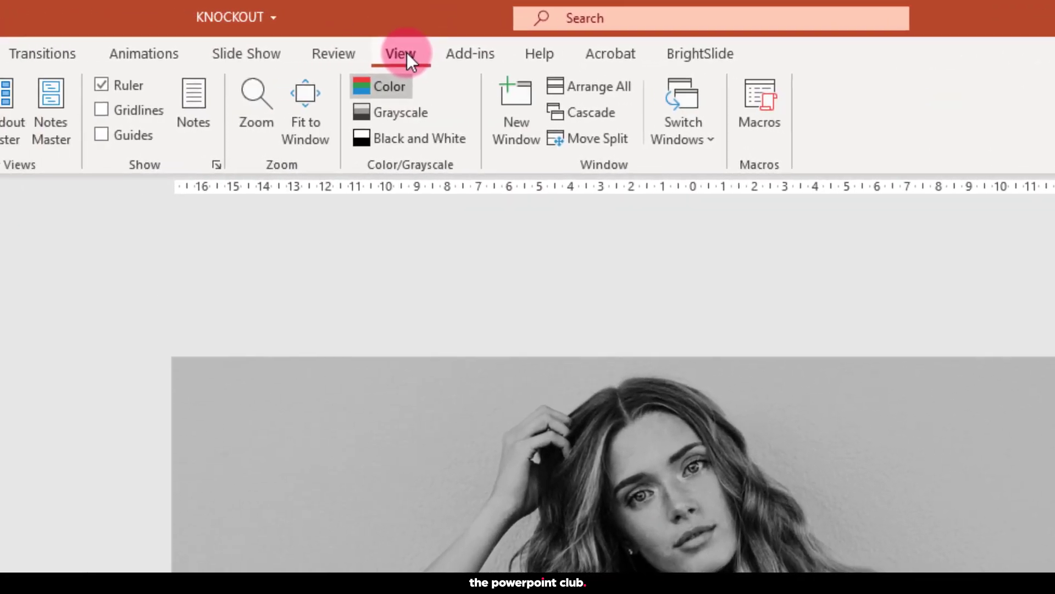
Step: Turn on the centre alignment guides from the View ribbon
{"action": "left_click", "coordinate": [241, 80]}
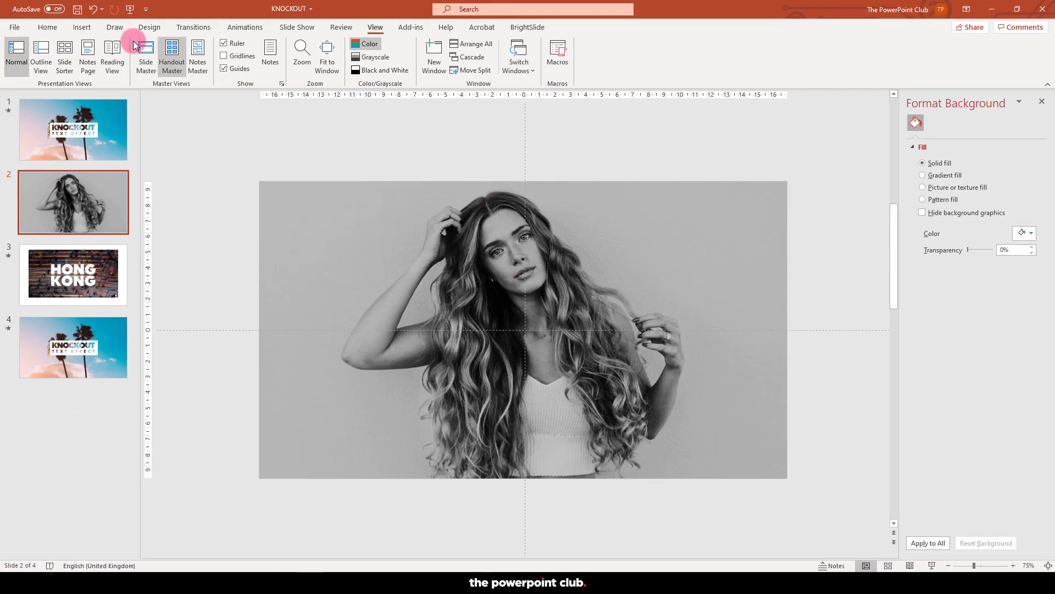
Step: Draw a wide orange rectangle bar across the centre of the portrait photo
{"action": "left_click", "coordinate": [81, 27]}
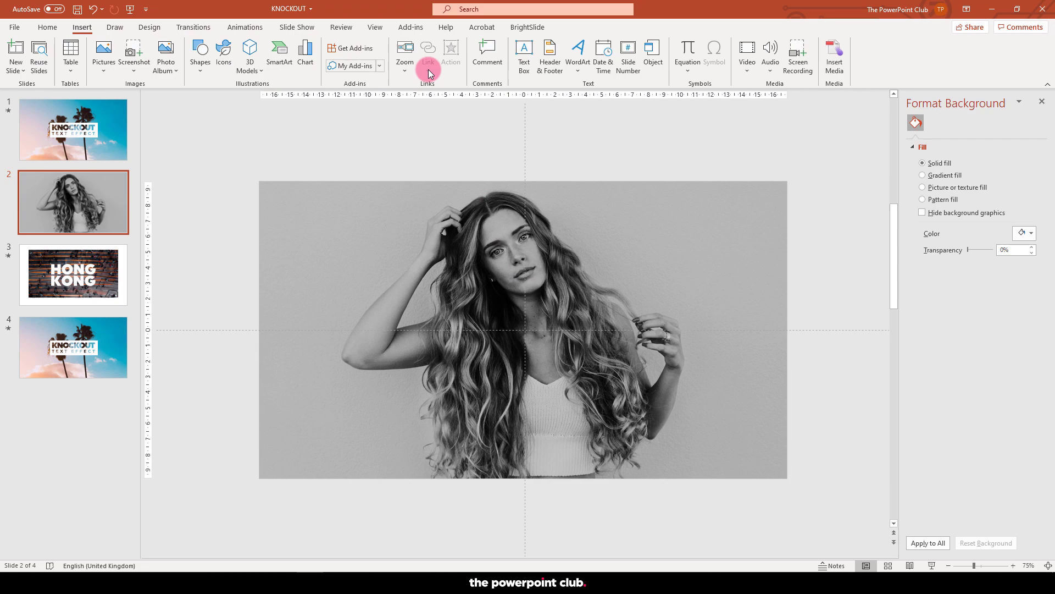
{"action": "left_click", "coordinate": [200, 53]}
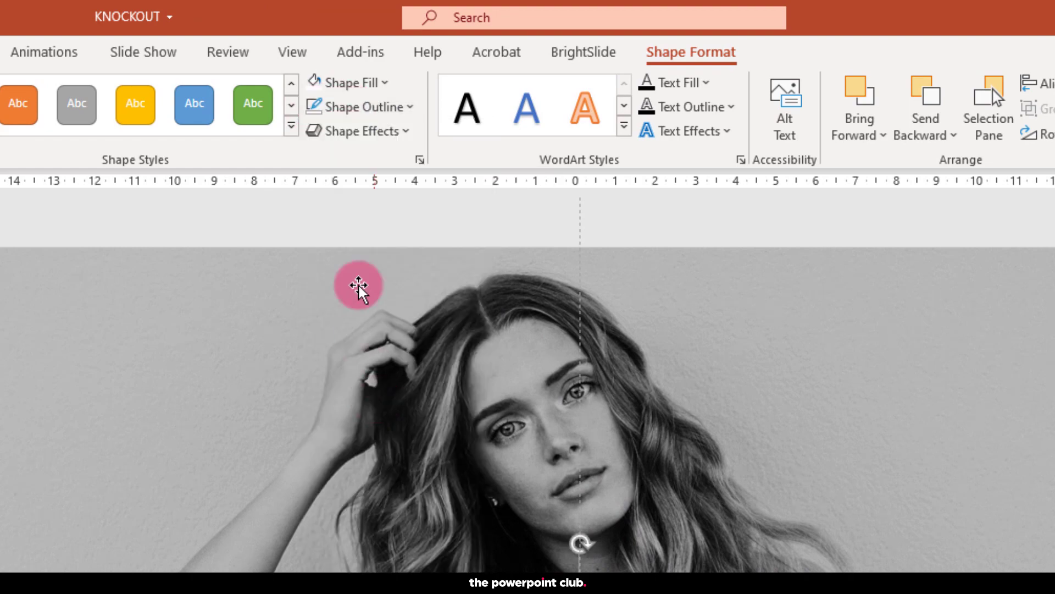
{"action": "left_click", "coordinate": [349, 83]}
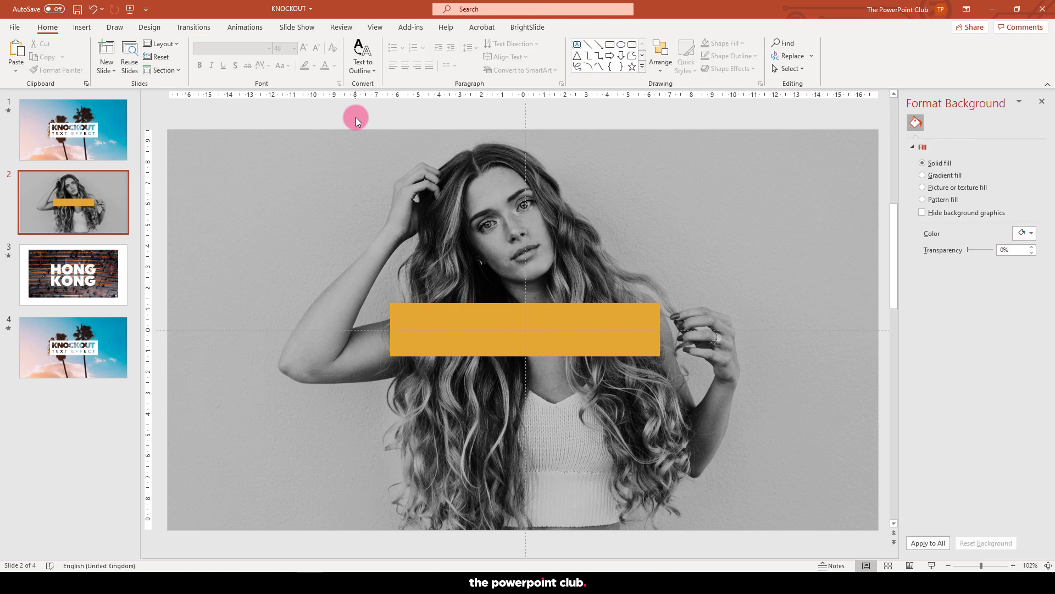
Step: Add a GABRIELLA text box in the Bebas font centred on the orange bar
{"action": "left_click", "coordinate": [80, 26]}
{"action": "type", "text": "GABRIELLA"}
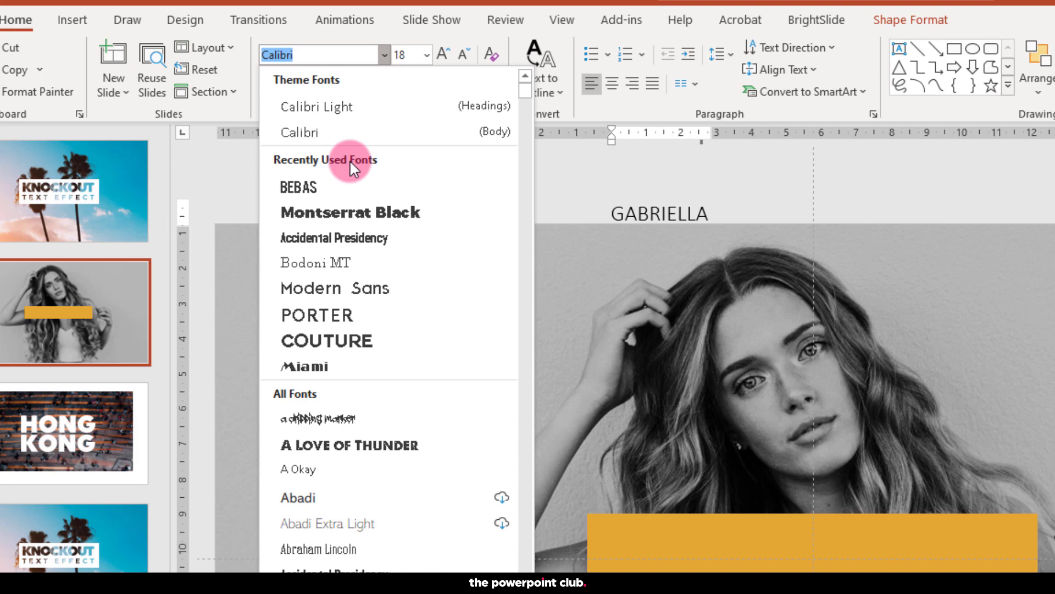
{"action": "left_click", "coordinate": [298, 187]}
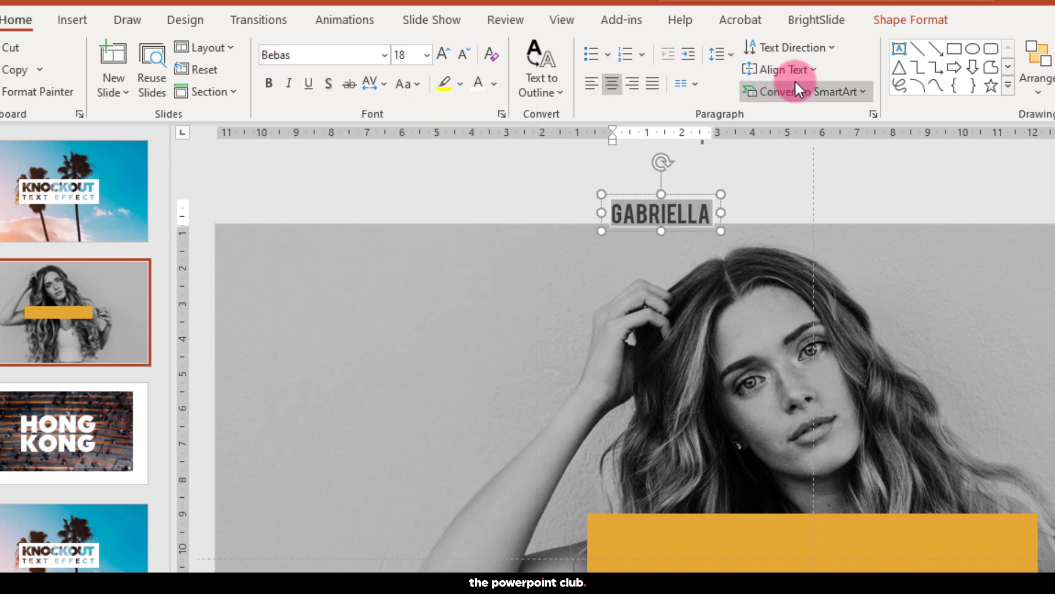
{"action": "left_click", "coordinate": [779, 69]}
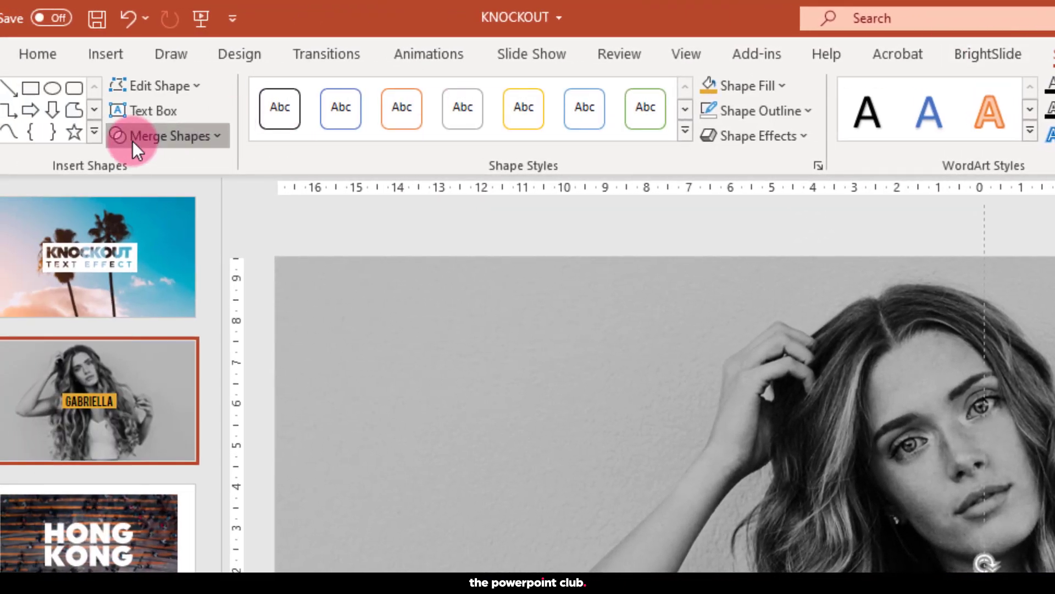
Step: Subtract the GABRIELLA text from the orange bar with Merge Shapes so the photo shows through
{"action": "left_click", "coordinate": [166, 134]}
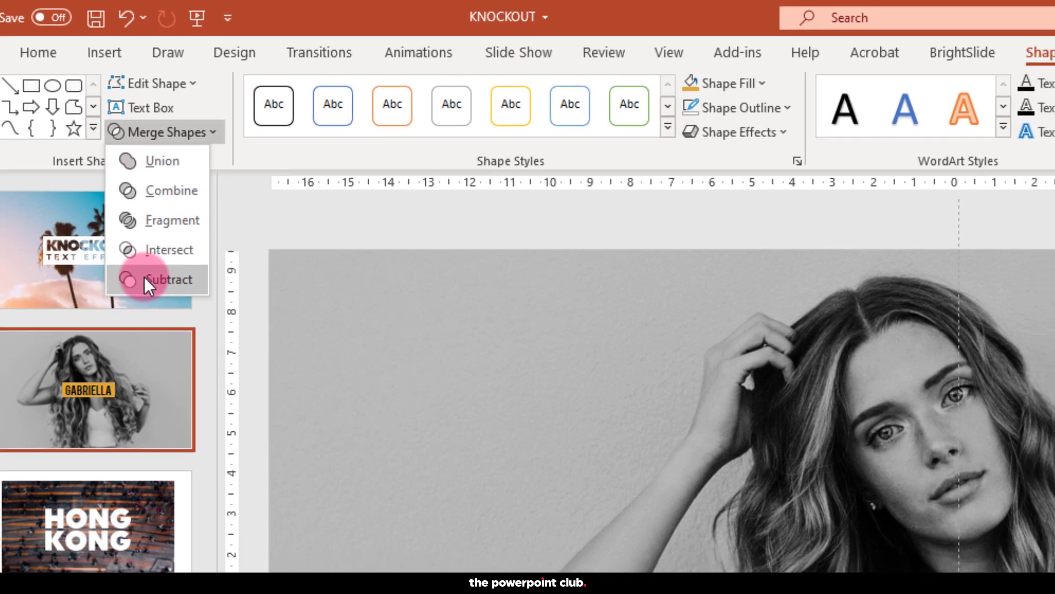
{"action": "left_click", "coordinate": [172, 279]}
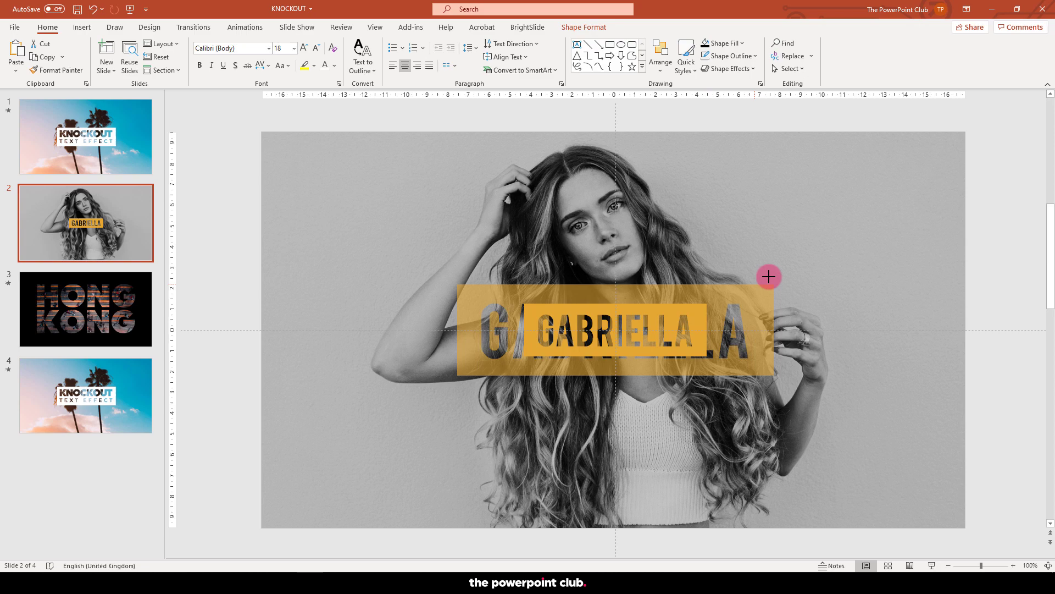
Step: Recolour the cut-out bar pink, then move to the HONG KONG slide
{"action": "left_click", "coordinate": [720, 43]}
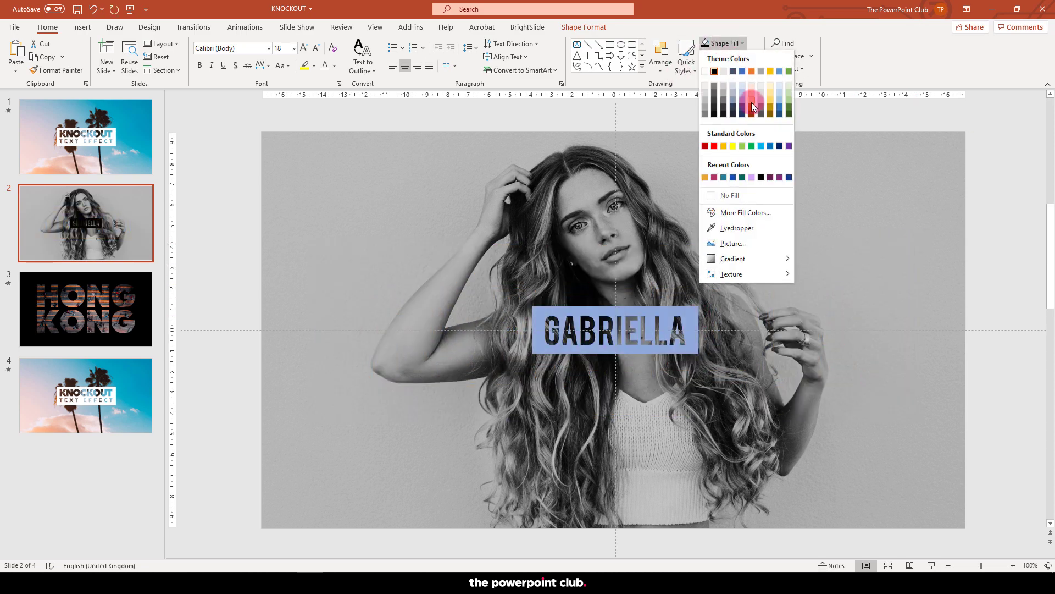
{"action": "left_click", "coordinate": [752, 107]}
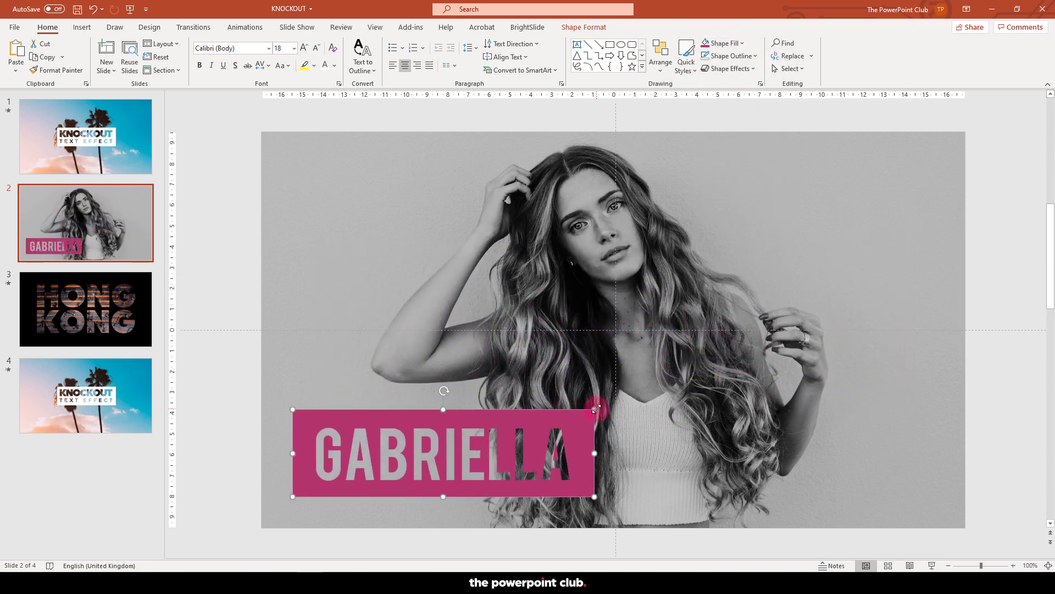
{"action": "left_click", "coordinate": [86, 309]}
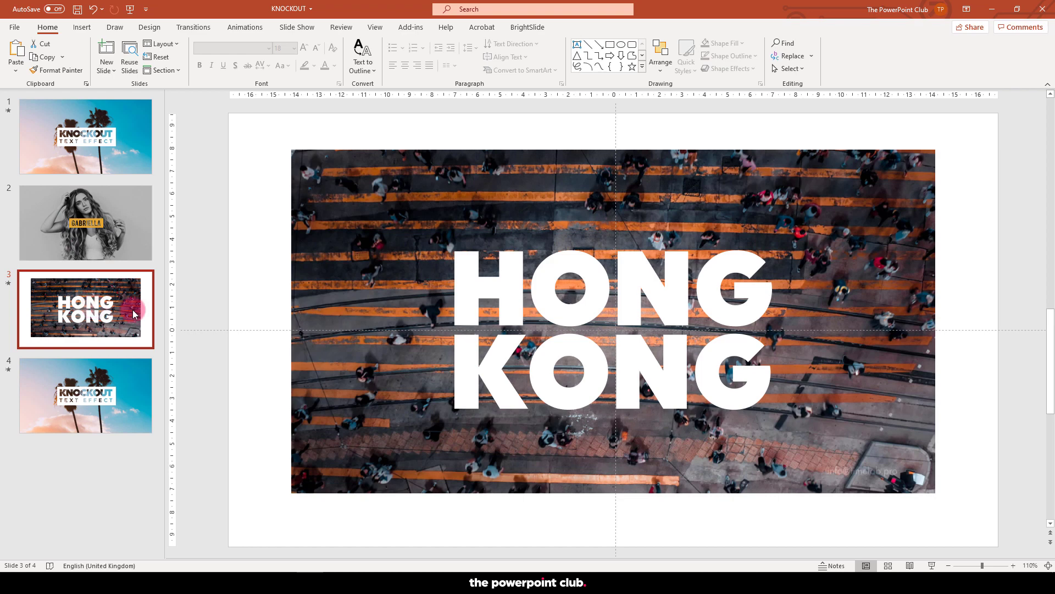
{"action": "mouse_move", "coordinate": [206, 316]}
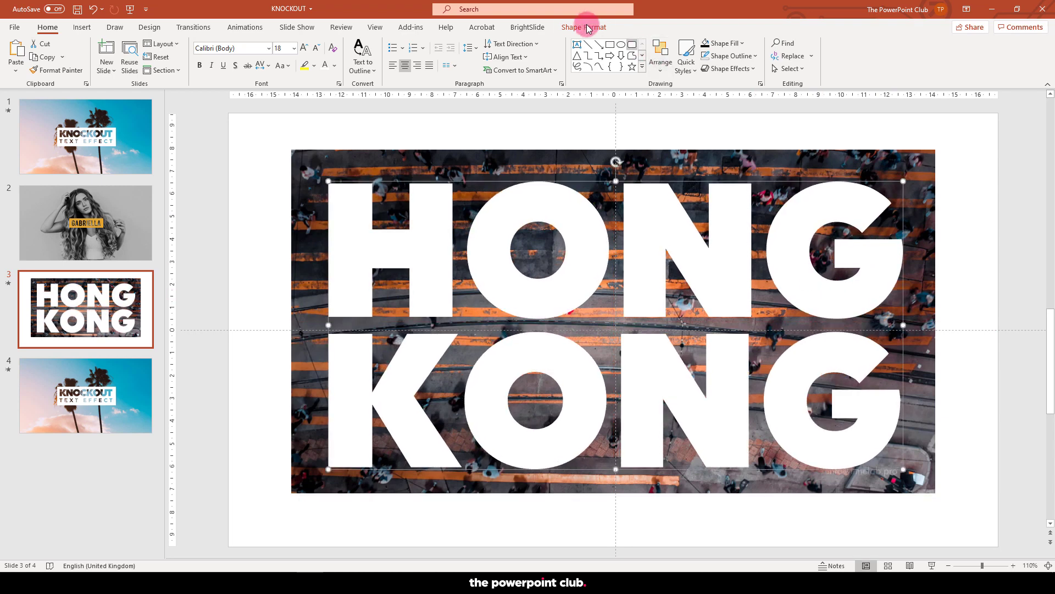
{"action": "mouse_move", "coordinate": [619, 48]}
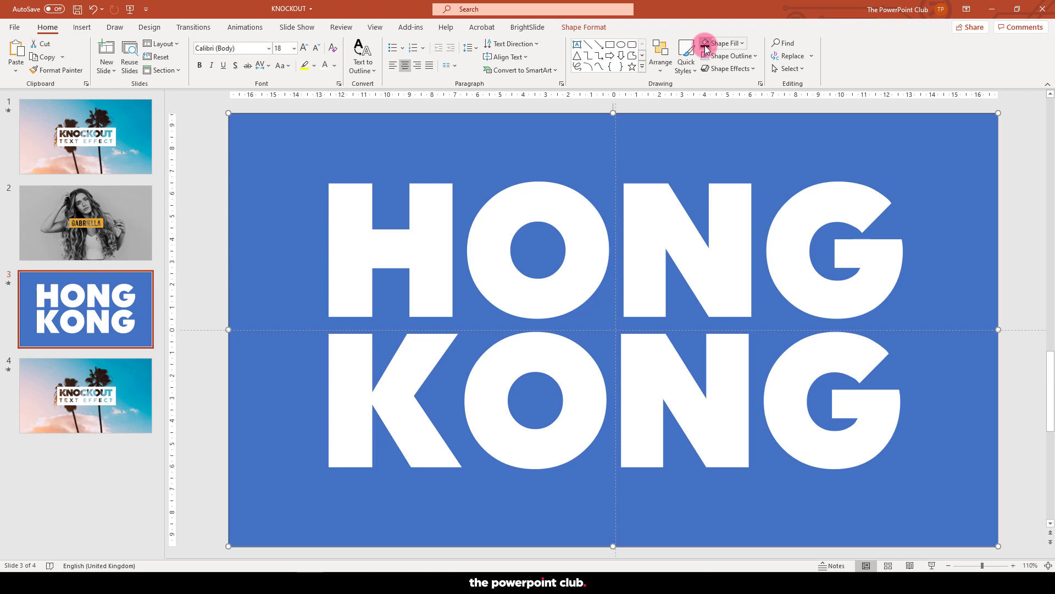
Step: Fill the full-slide rectangle black and select the white HONG KONG lettering over it
{"action": "left_click", "coordinate": [721, 43]}
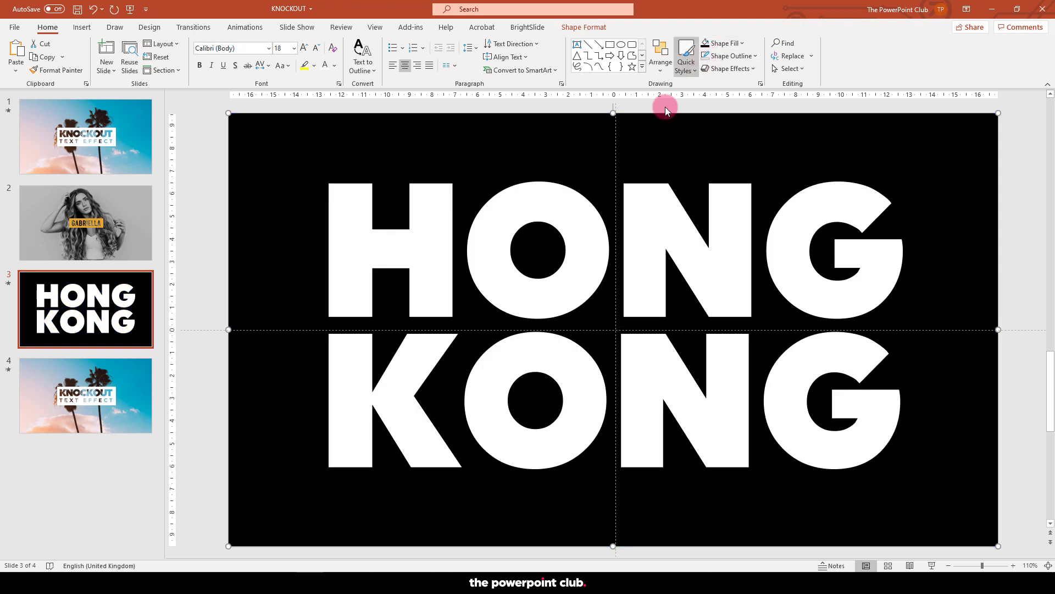
{"action": "left_click", "coordinate": [511, 285]}
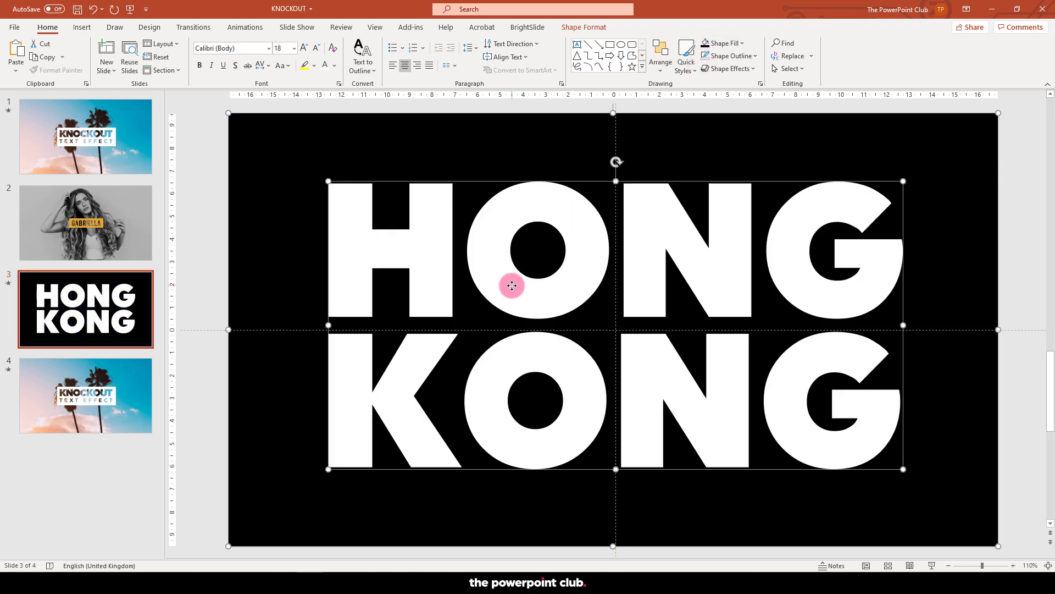